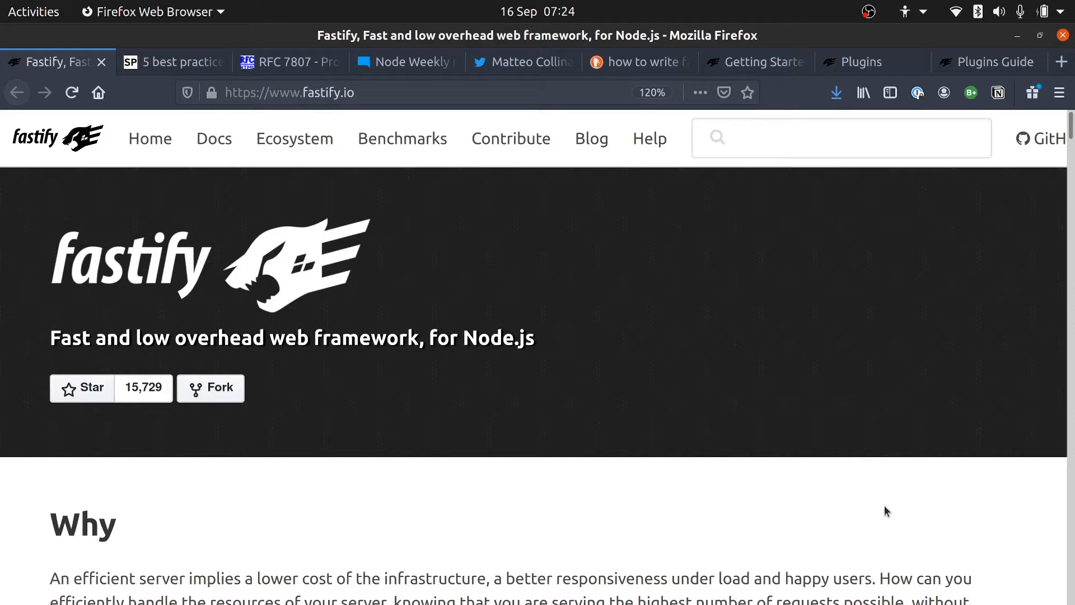
# Show the Express API best-practices article's section 3 HTTP 400 application/problem+json example response
pyautogui.click(171, 61)
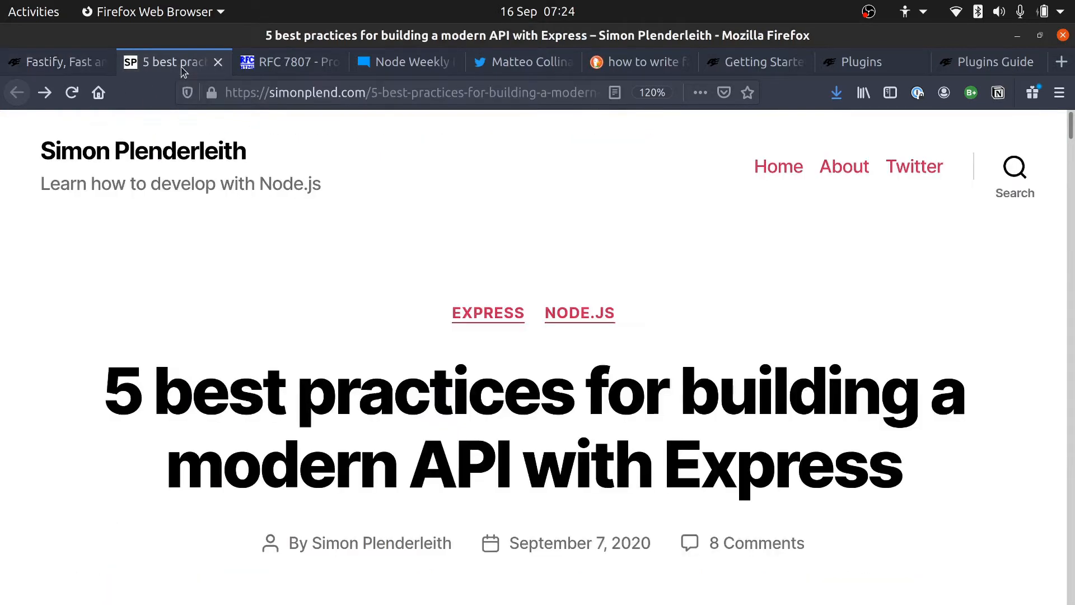
pyautogui.moveTo(391, 270)
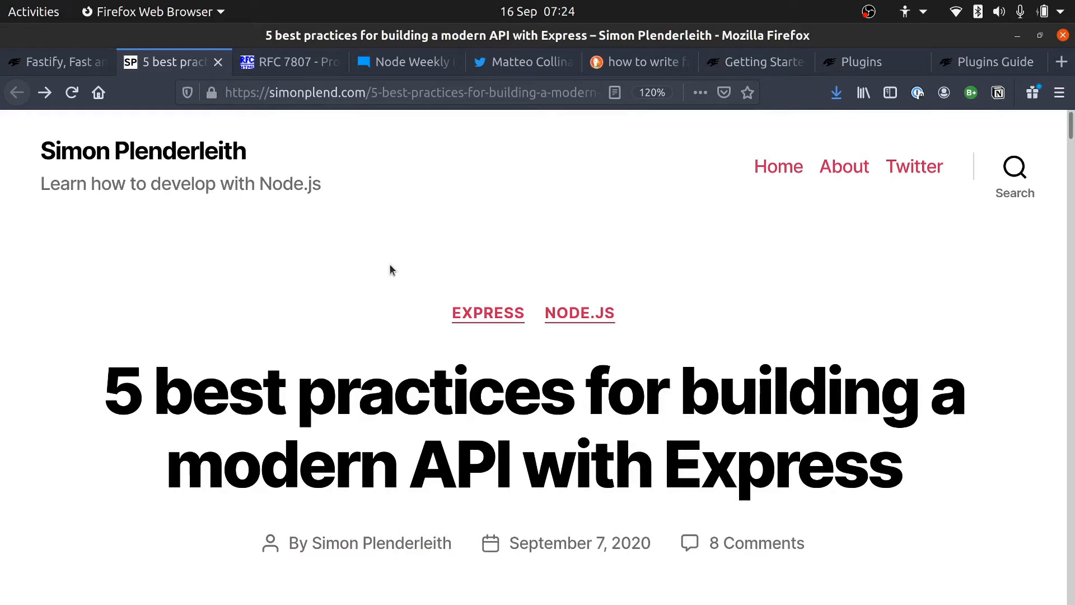
pyautogui.scroll(-3)
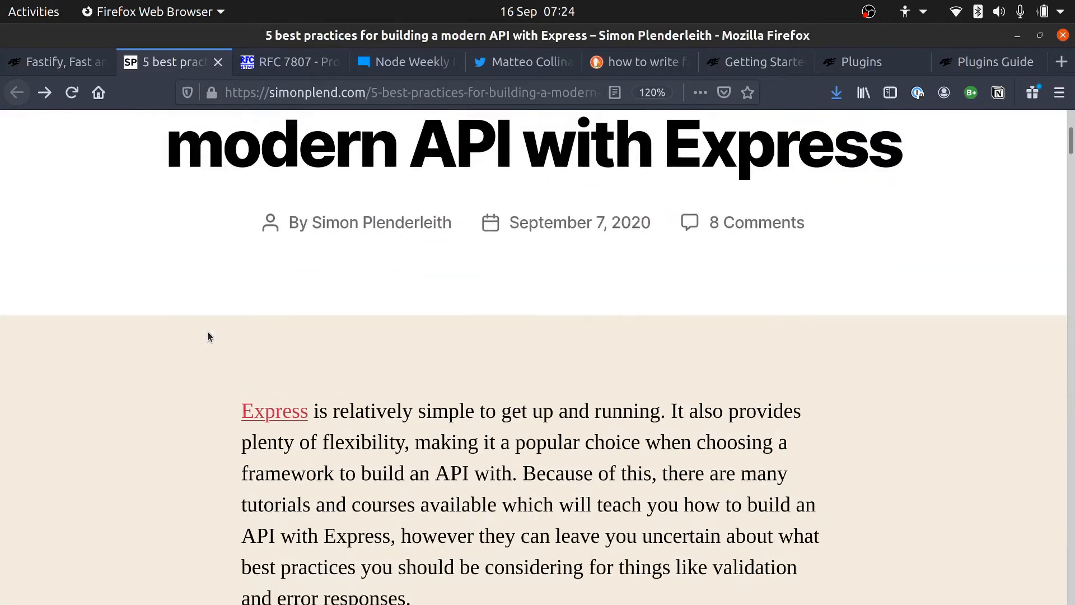
pyautogui.scroll(-3)
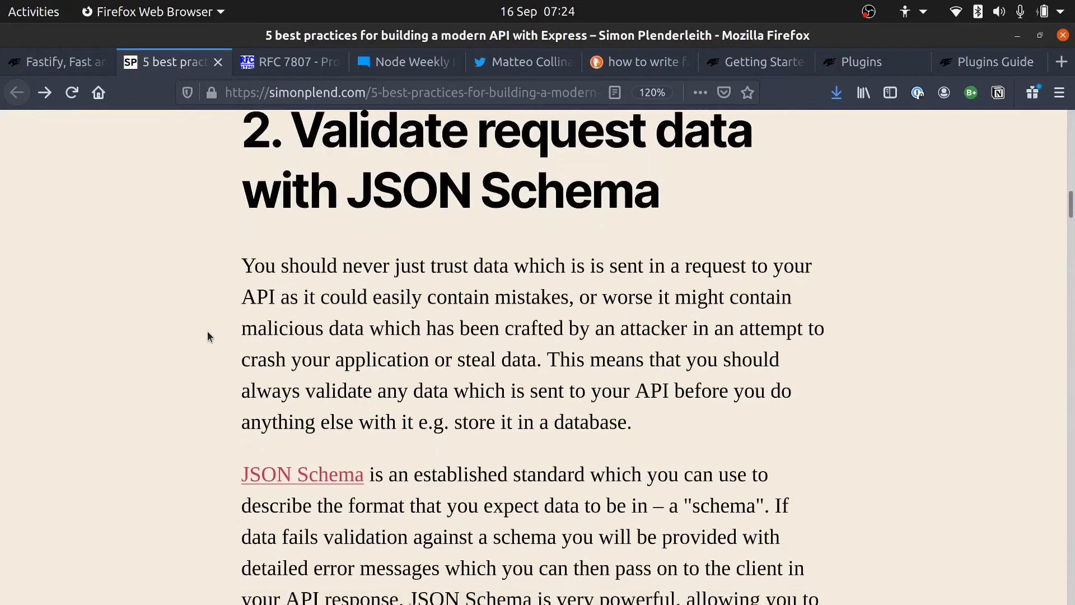
pyautogui.scroll(-3)
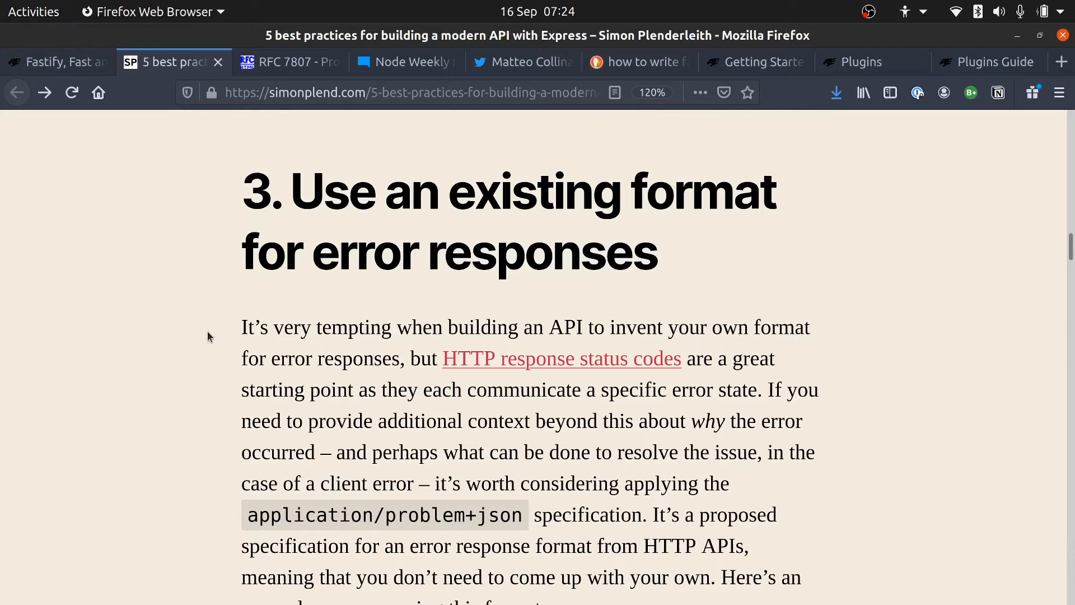
pyautogui.moveTo(203, 341)
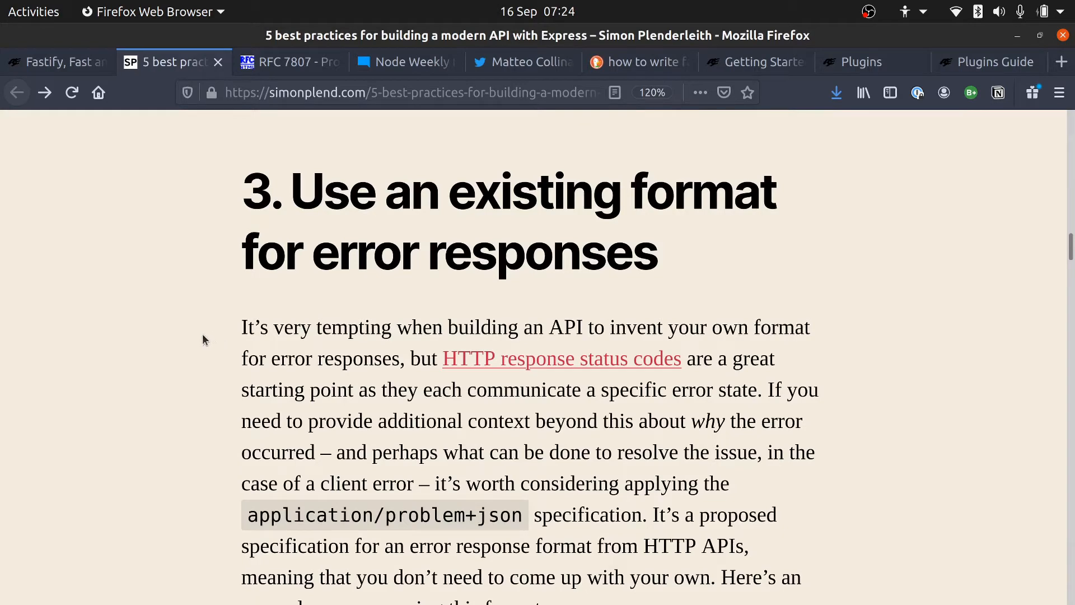
pyautogui.scroll(-3)
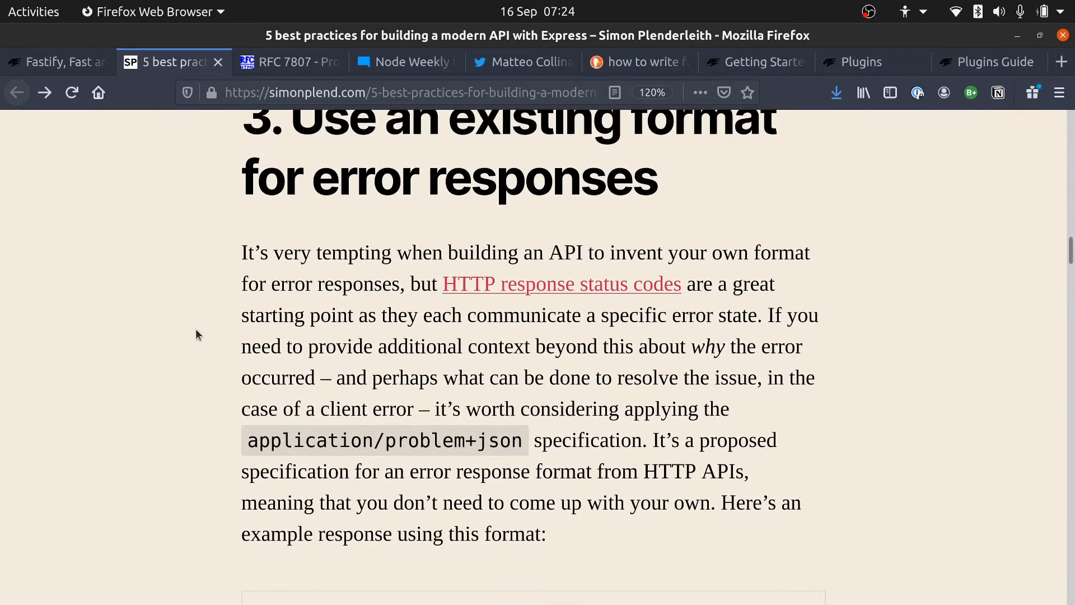
pyautogui.scroll(-3)
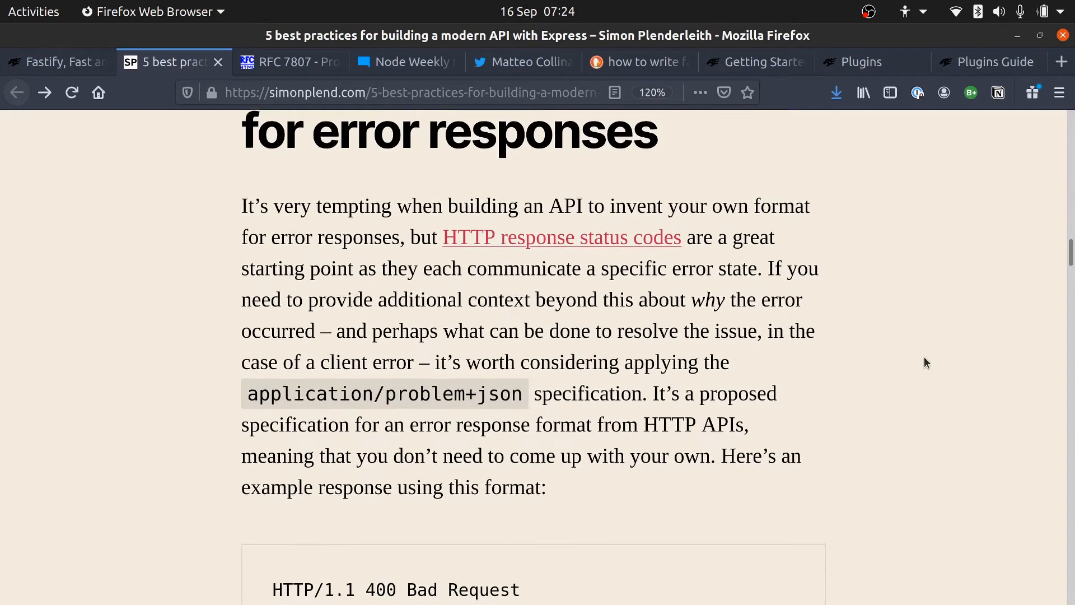
pyautogui.scroll(-3)
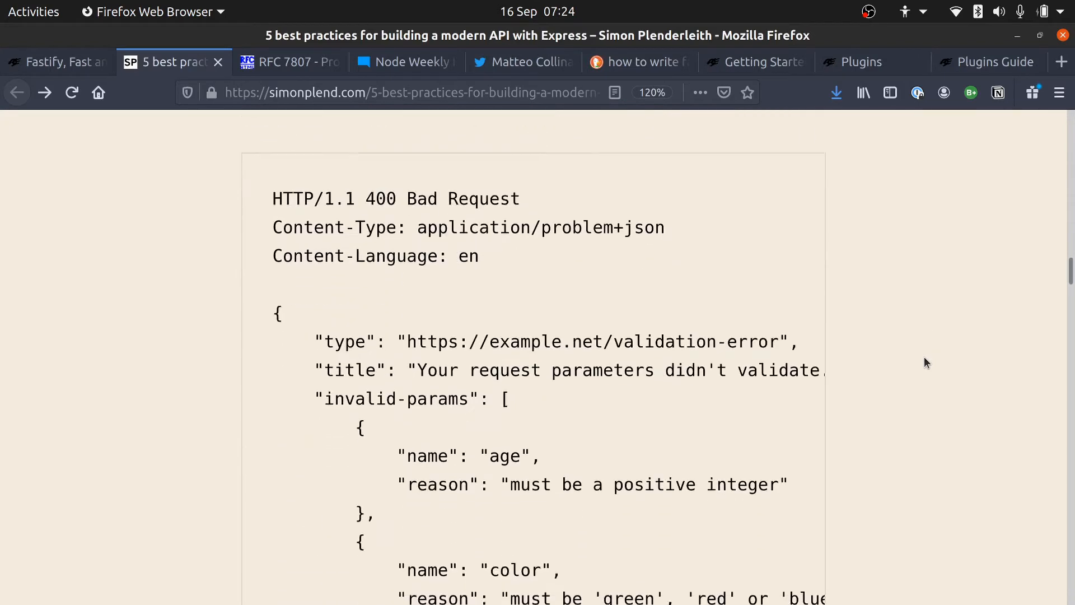
pyautogui.scroll(-3)
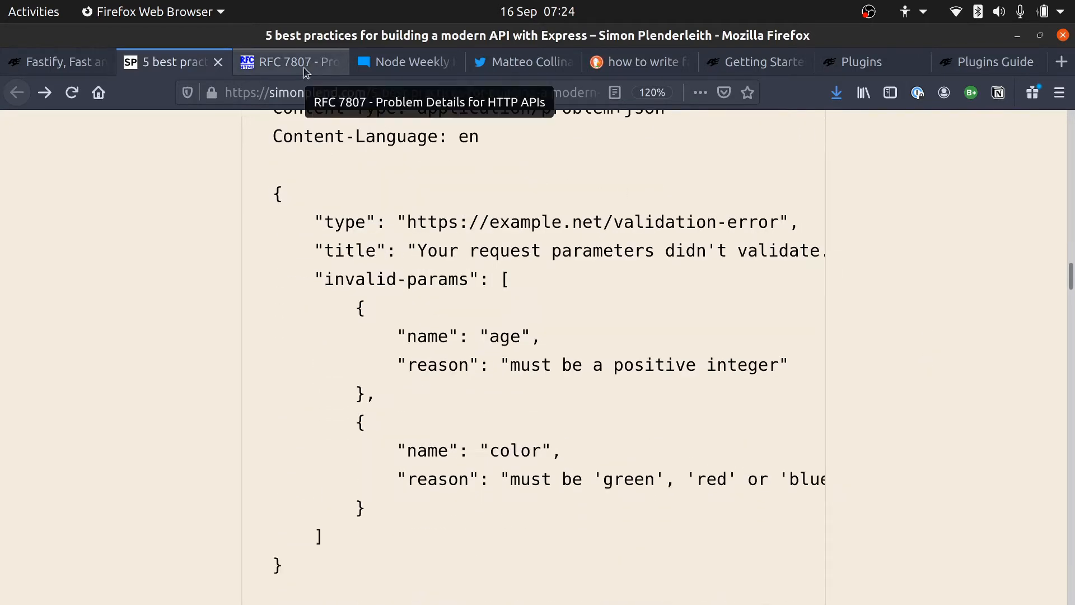
# Review the RFC 7807 Problem Details document down to its validation-error example with invalid-params
pyautogui.click(288, 62)
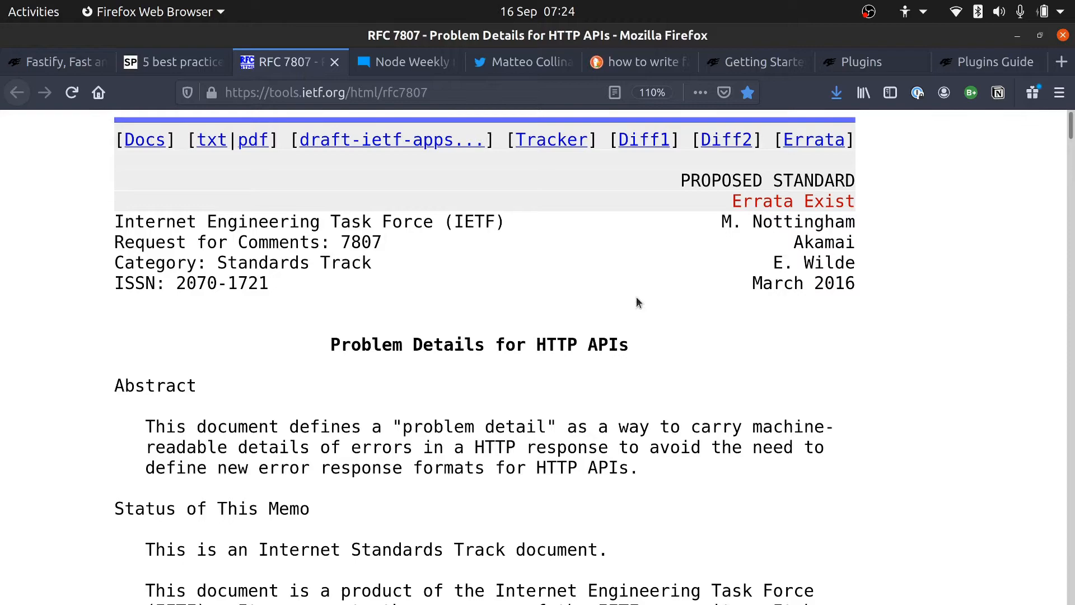
pyautogui.moveTo(753, 363)
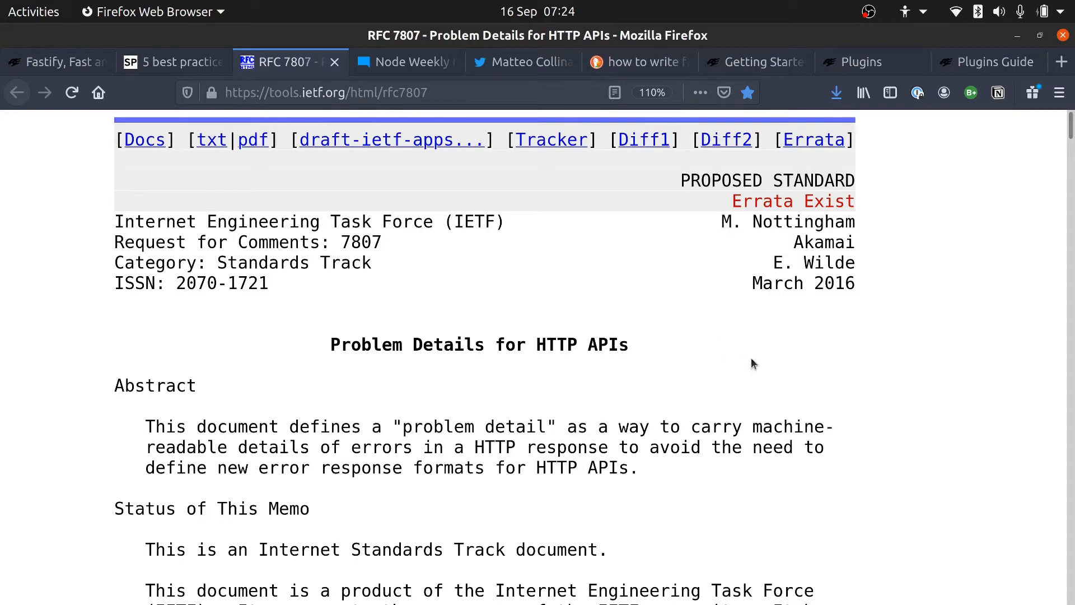
pyautogui.scroll(-3)
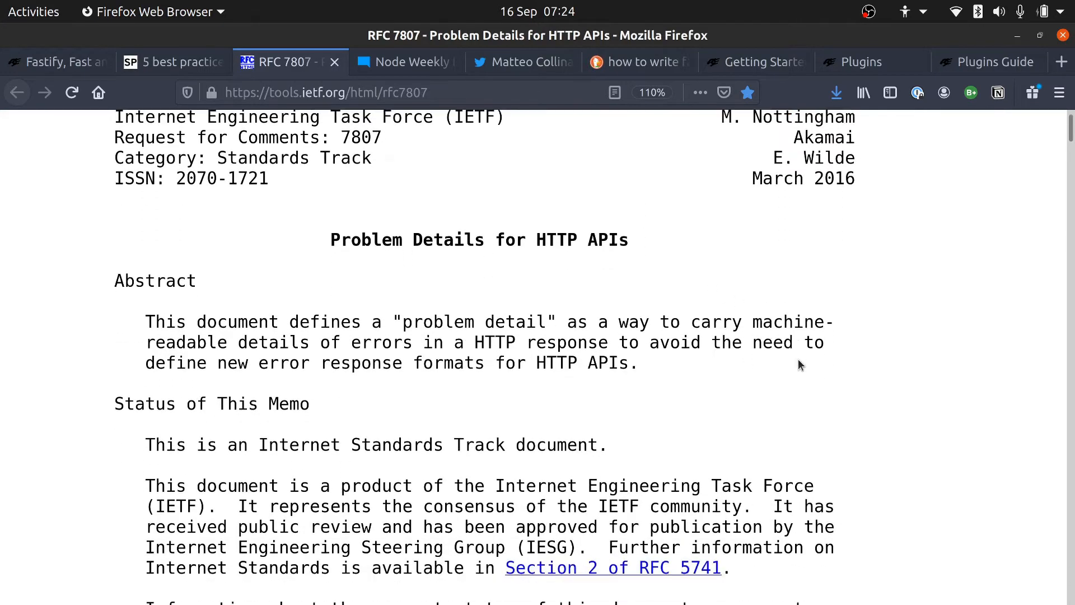
pyautogui.scroll(-3)
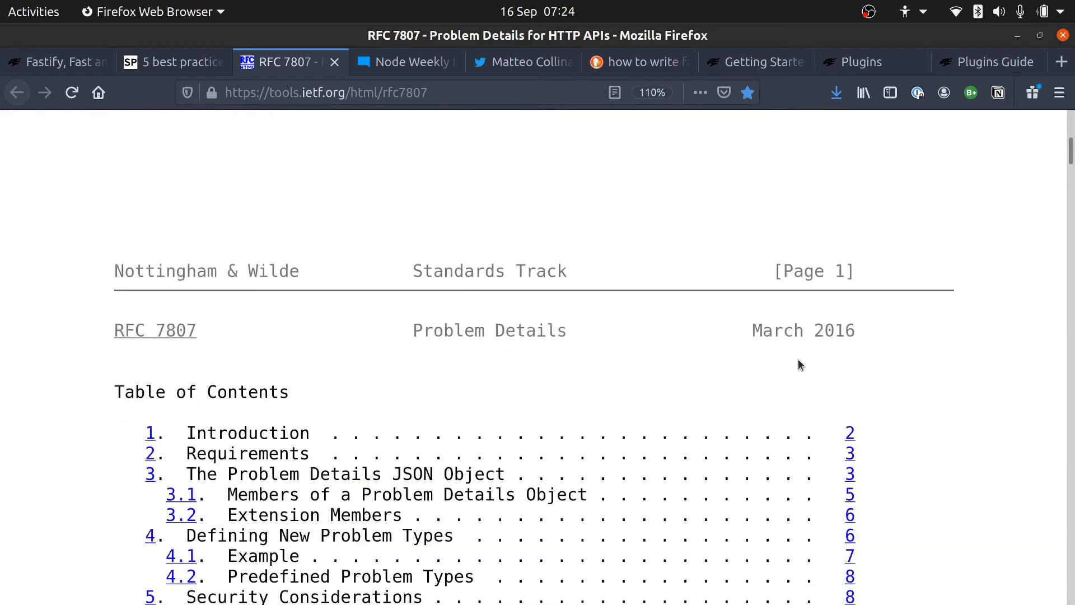
pyautogui.scroll(-3)
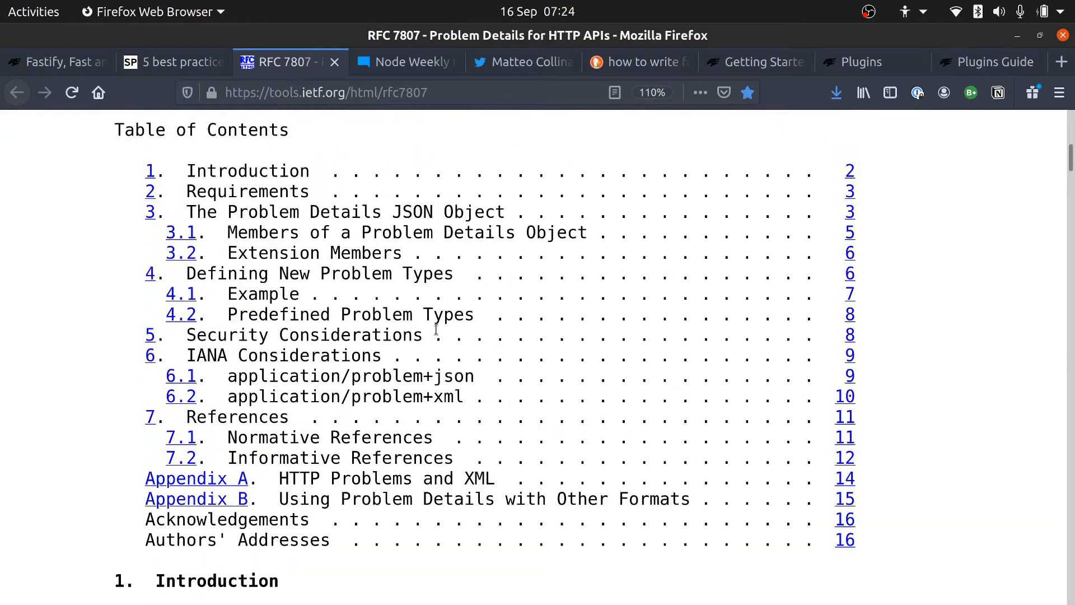
pyautogui.moveTo(152, 208)
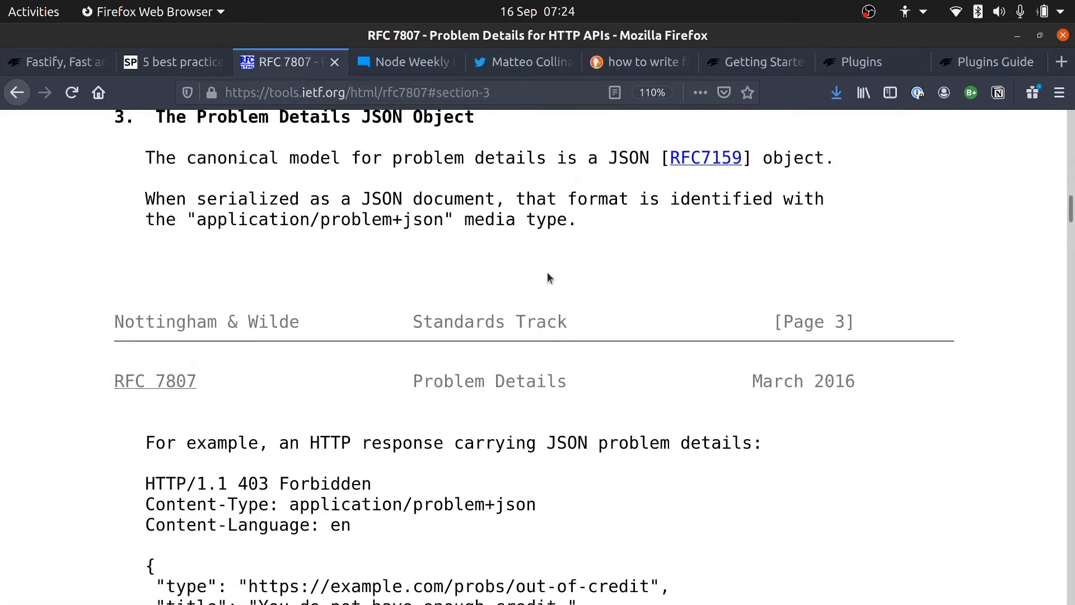
pyautogui.scroll(-3)
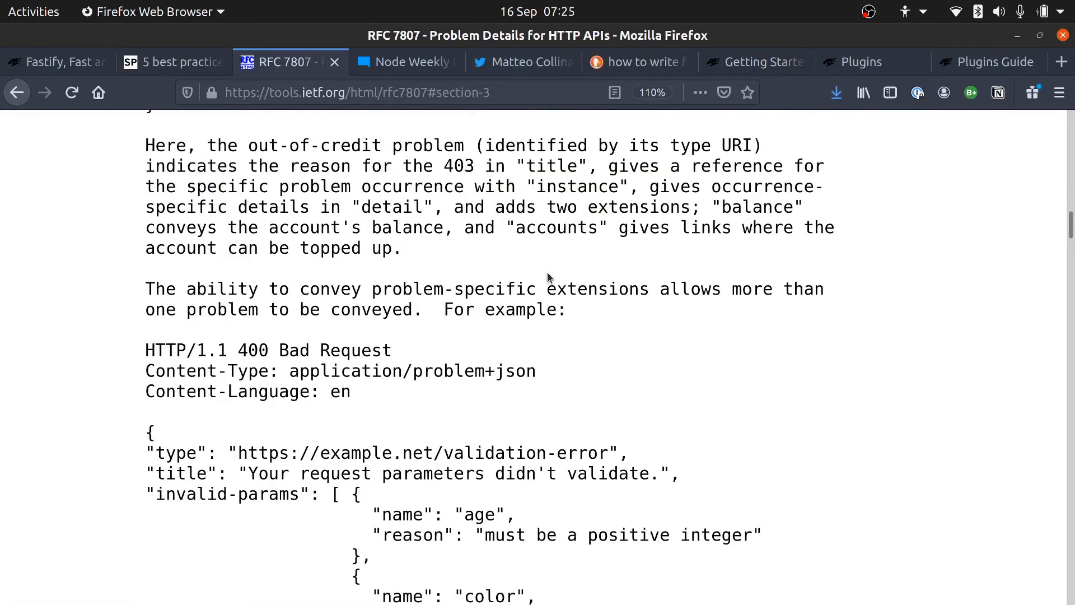
pyautogui.scroll(-3)
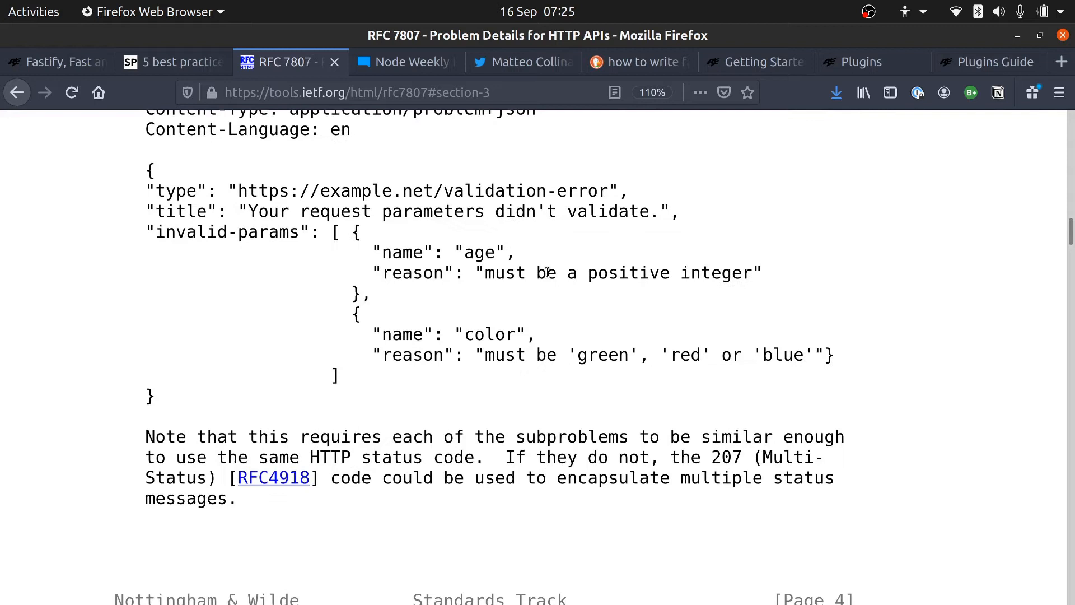
pyautogui.scroll(3)
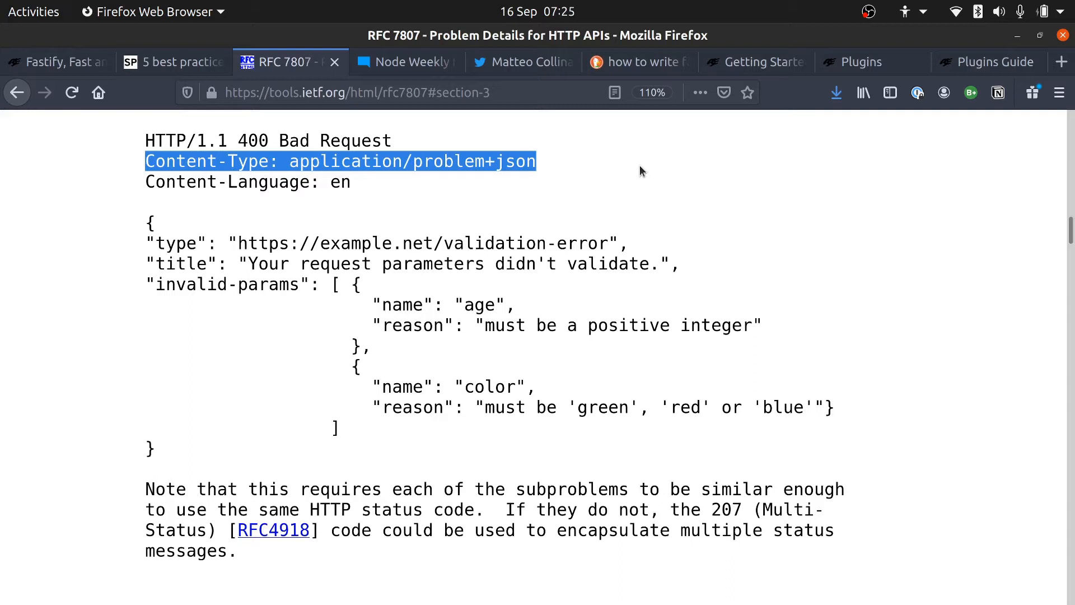
pyautogui.click(310, 219)
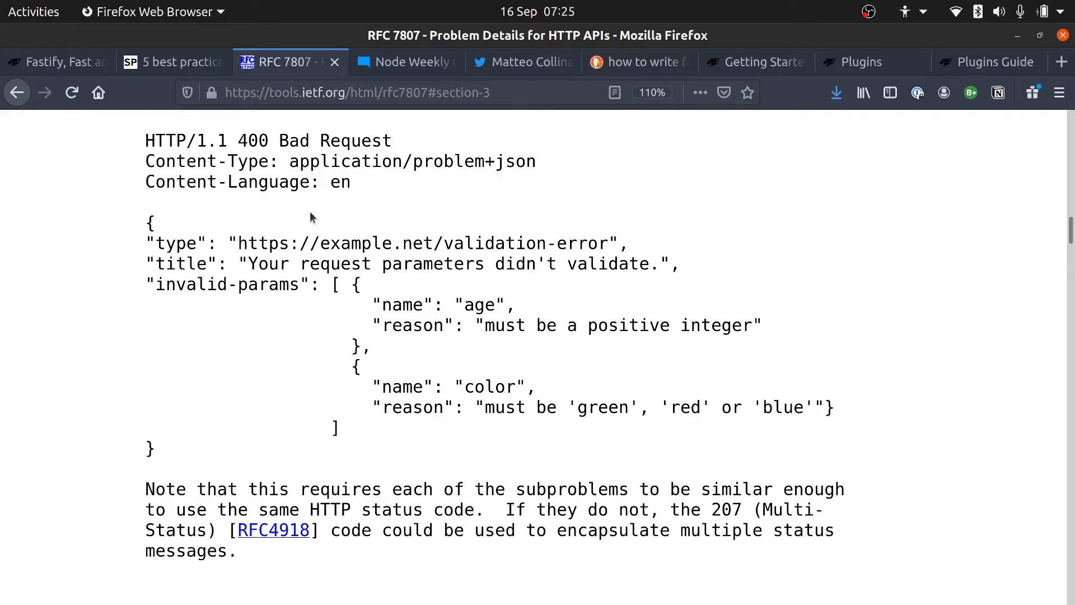
pyautogui.moveTo(658, 233)
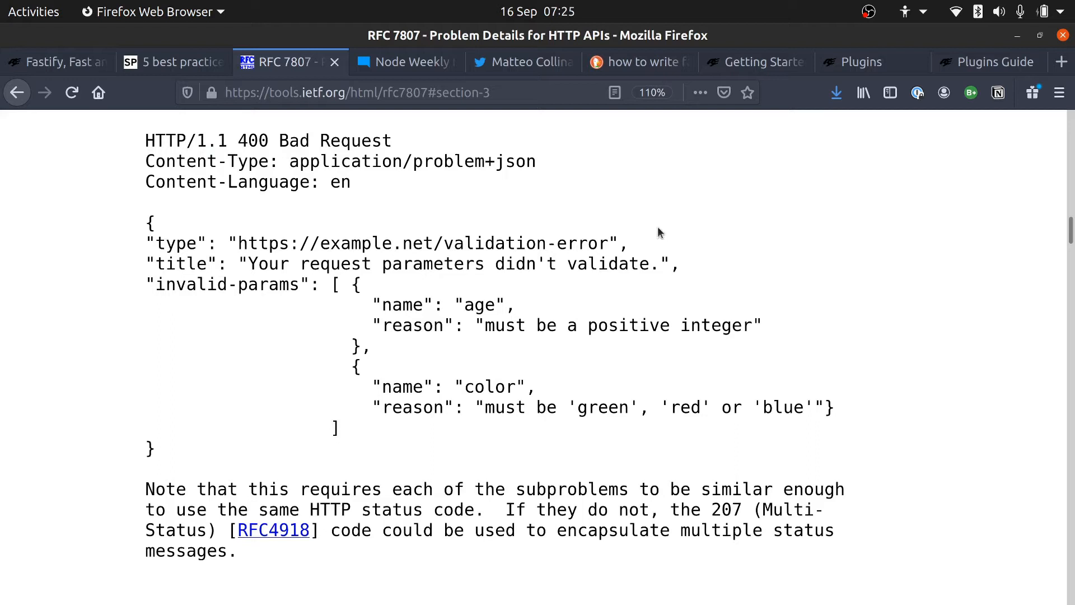
pyautogui.moveTo(682, 228)
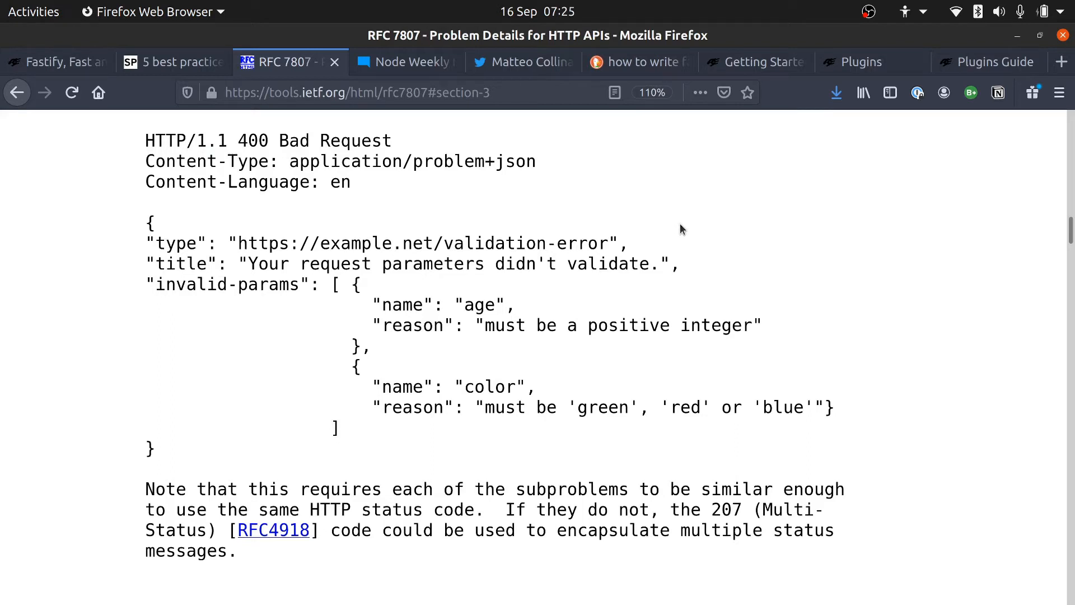
pyautogui.moveTo(177, 248)
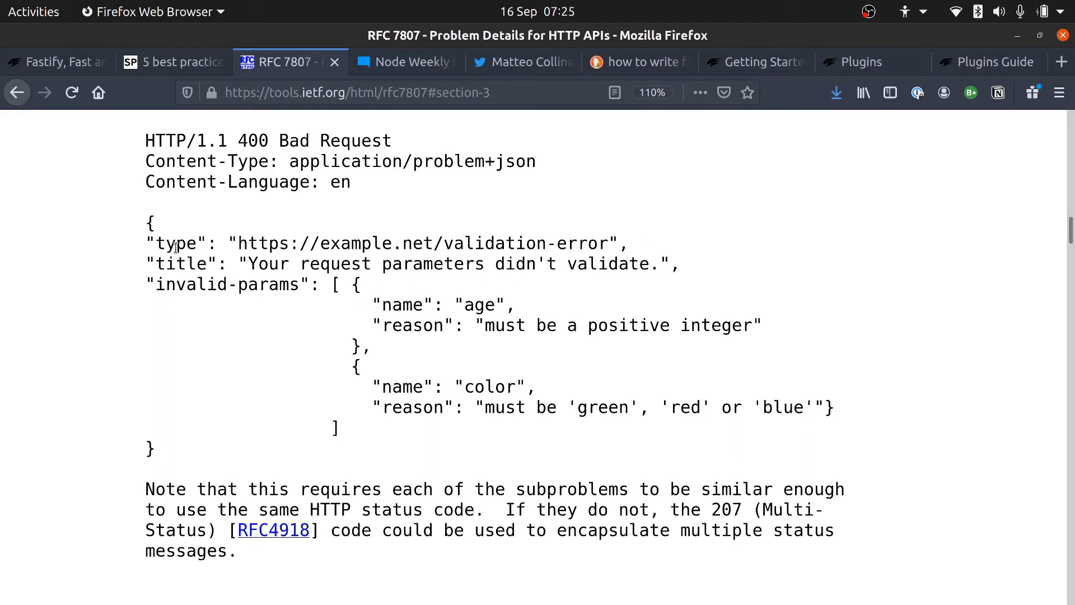
pyautogui.moveTo(181, 275)
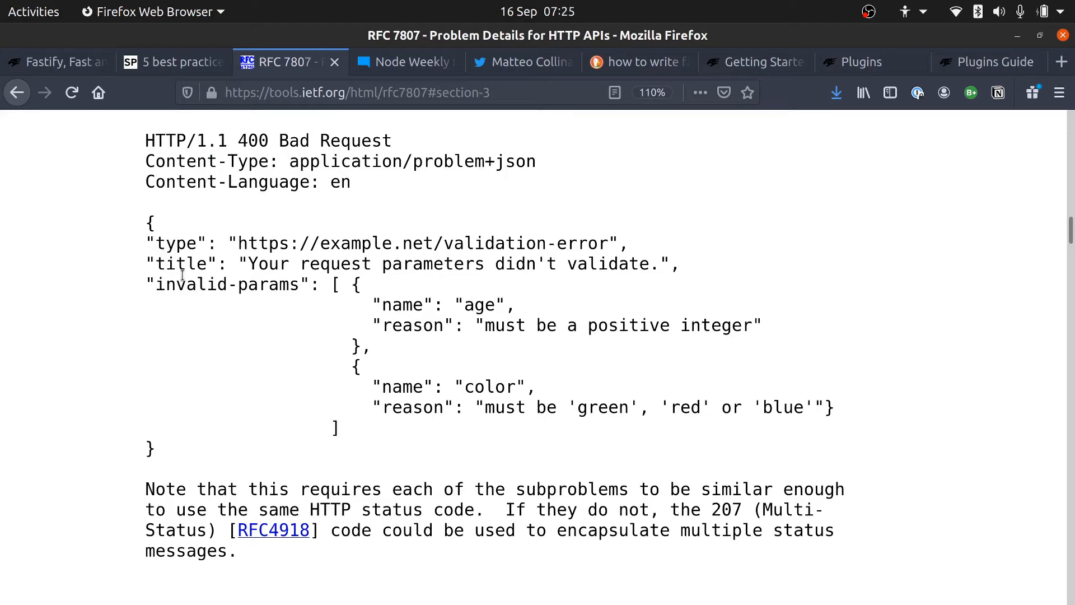
pyautogui.moveTo(363, 287)
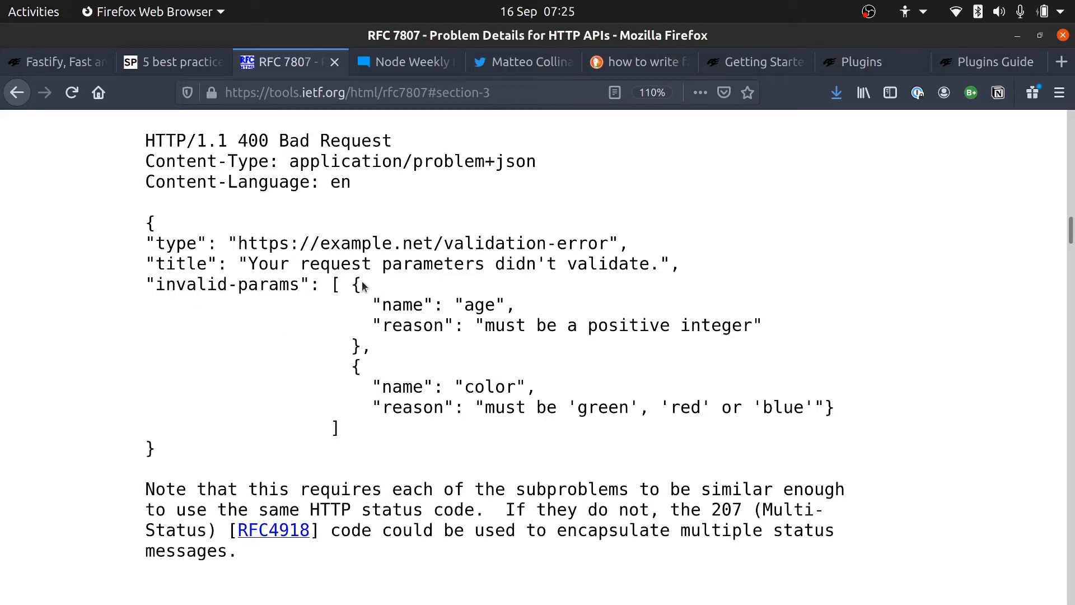
pyautogui.moveTo(370, 443)
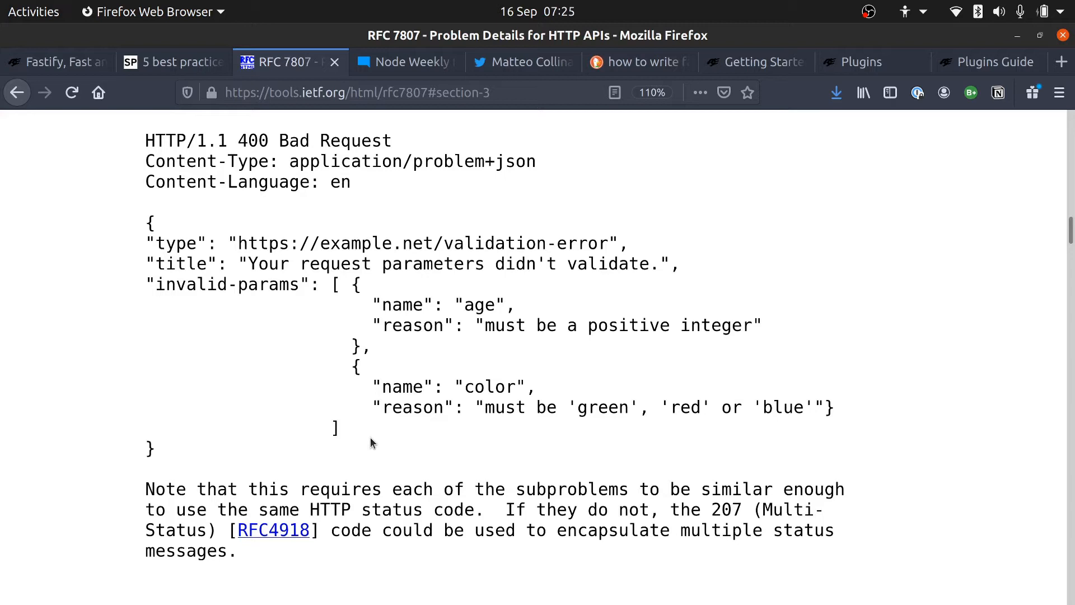
pyautogui.moveTo(451, 255)
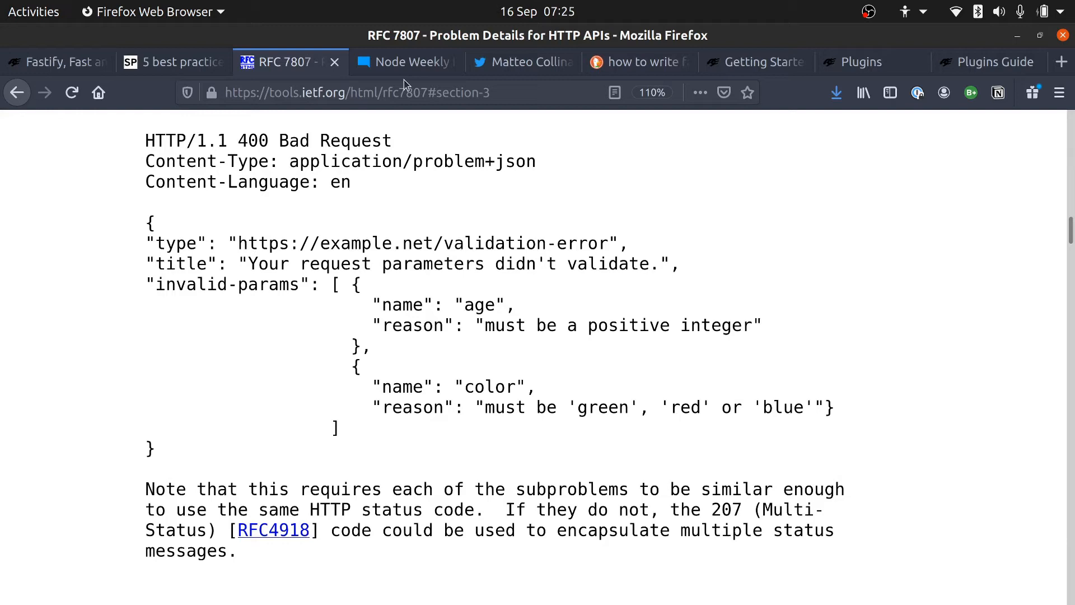
pyautogui.moveTo(405, 61)
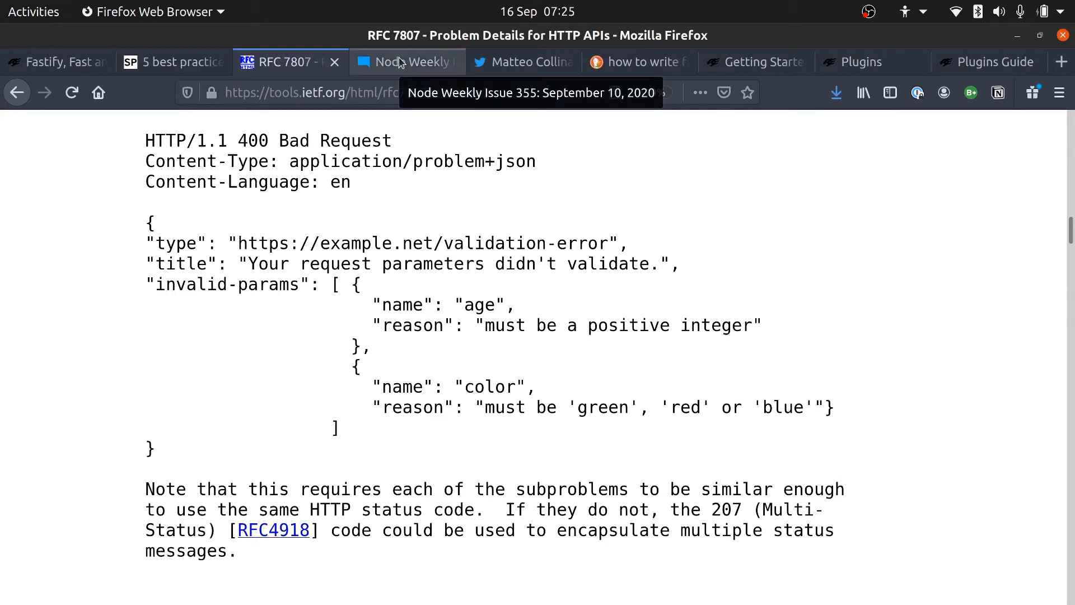
# Switch to the Node Weekly Issue 355 page
pyautogui.click(406, 62)
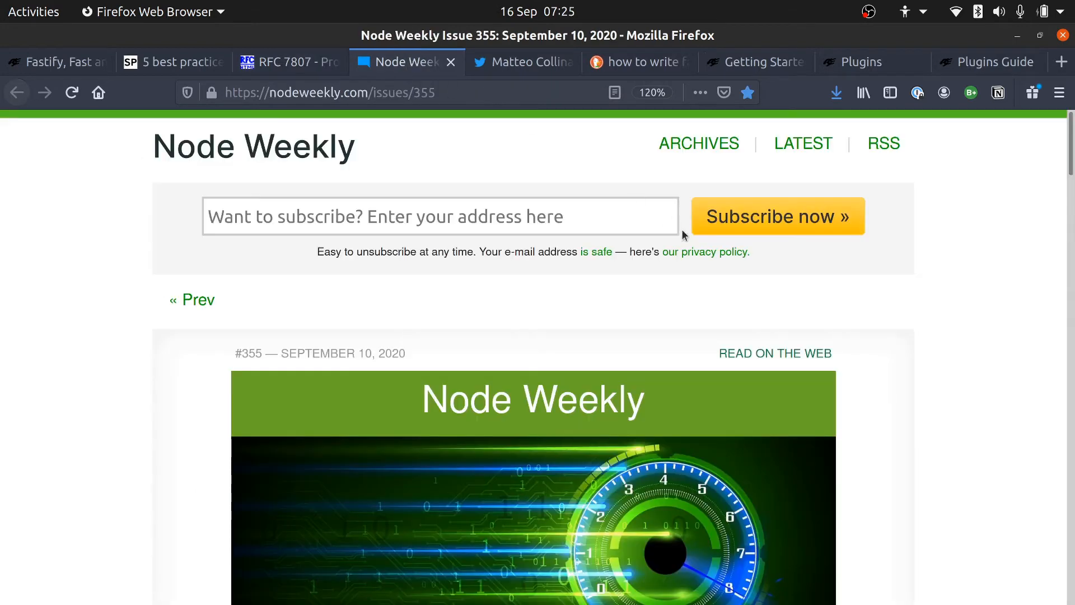
pyautogui.moveTo(519, 62)
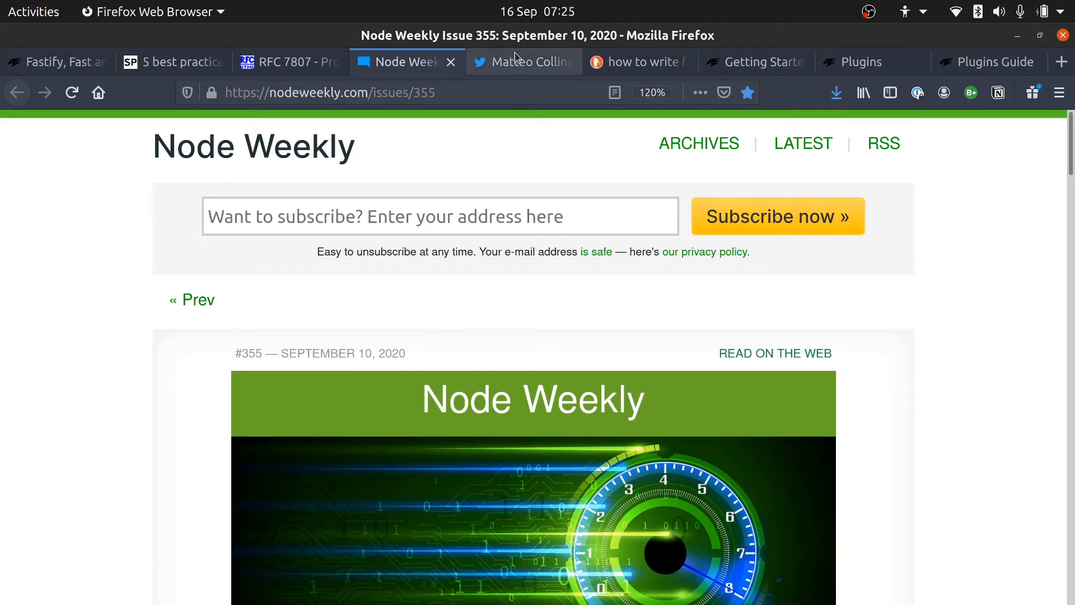
# Read the Undici/RFC7807 tweet thread down to Simon Plenderleith's reply agreeing to build the Fastify plugin
pyautogui.click(523, 61)
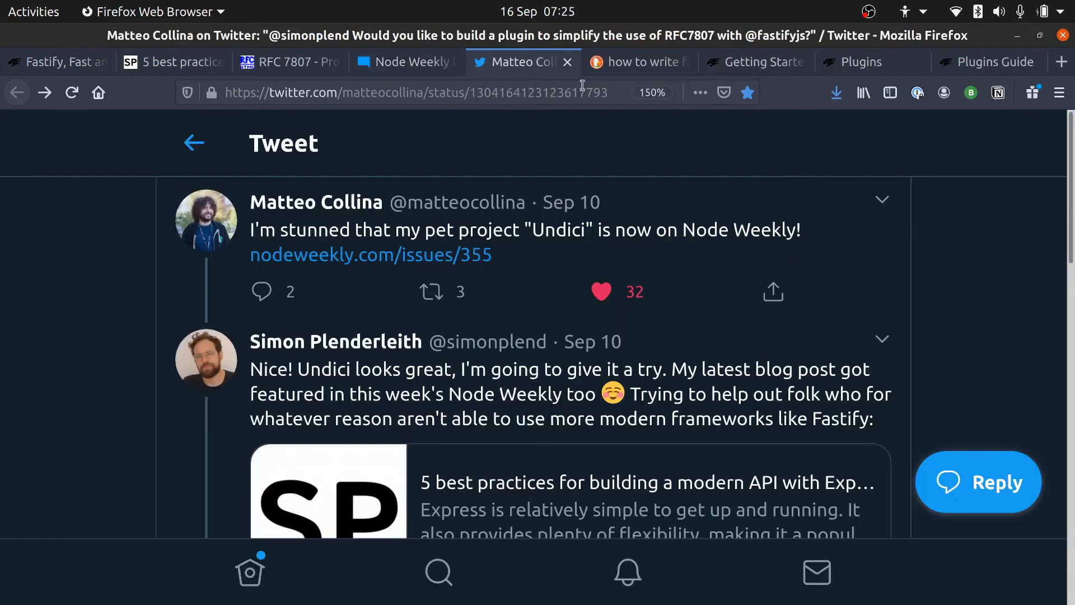
pyautogui.moveTo(963, 255)
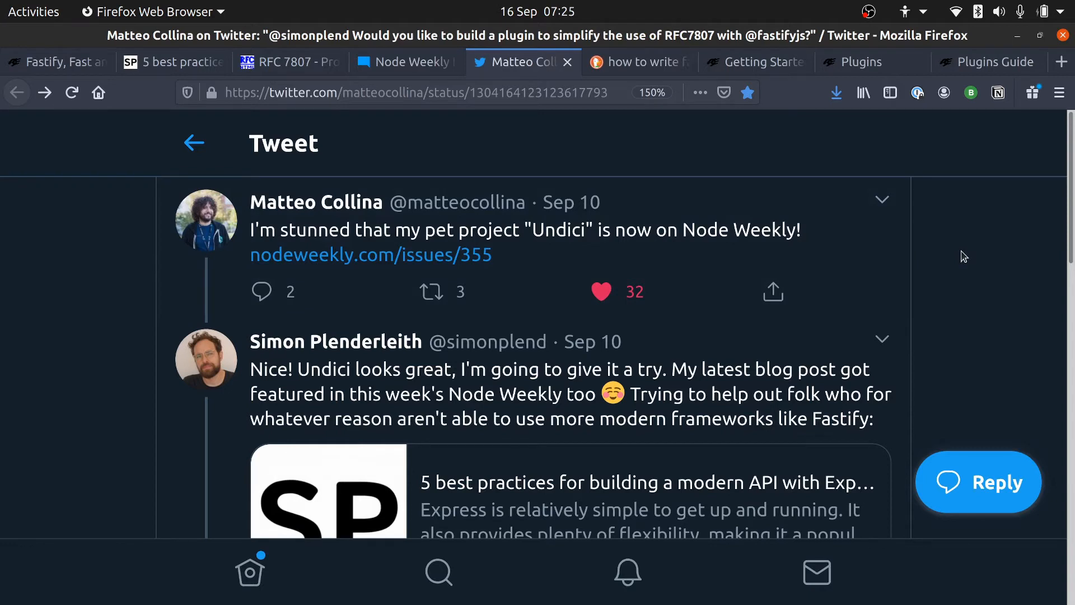
pyautogui.moveTo(989, 270)
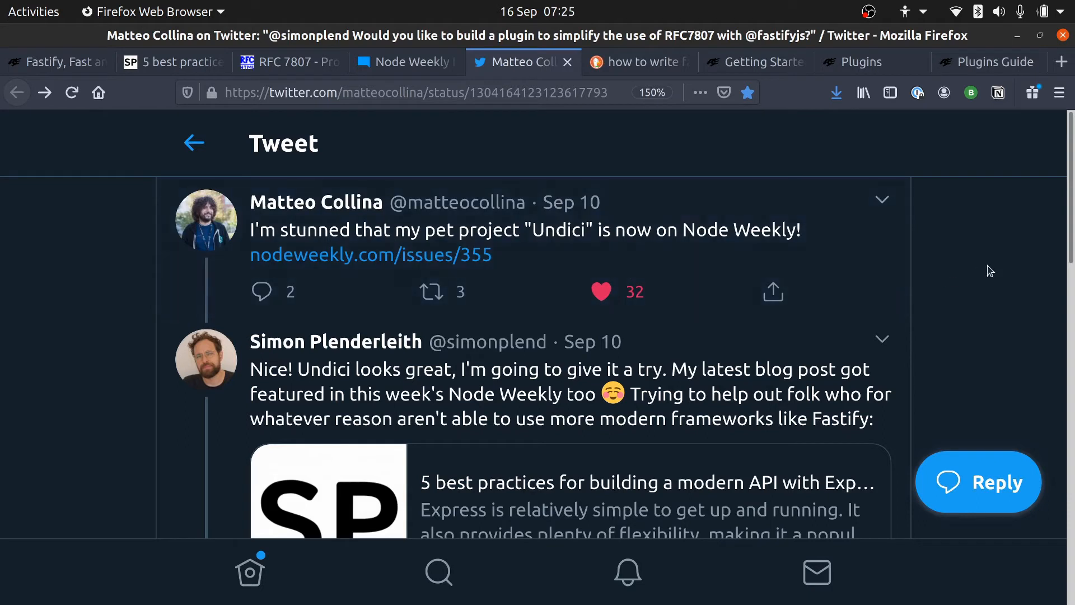
pyautogui.moveTo(967, 278)
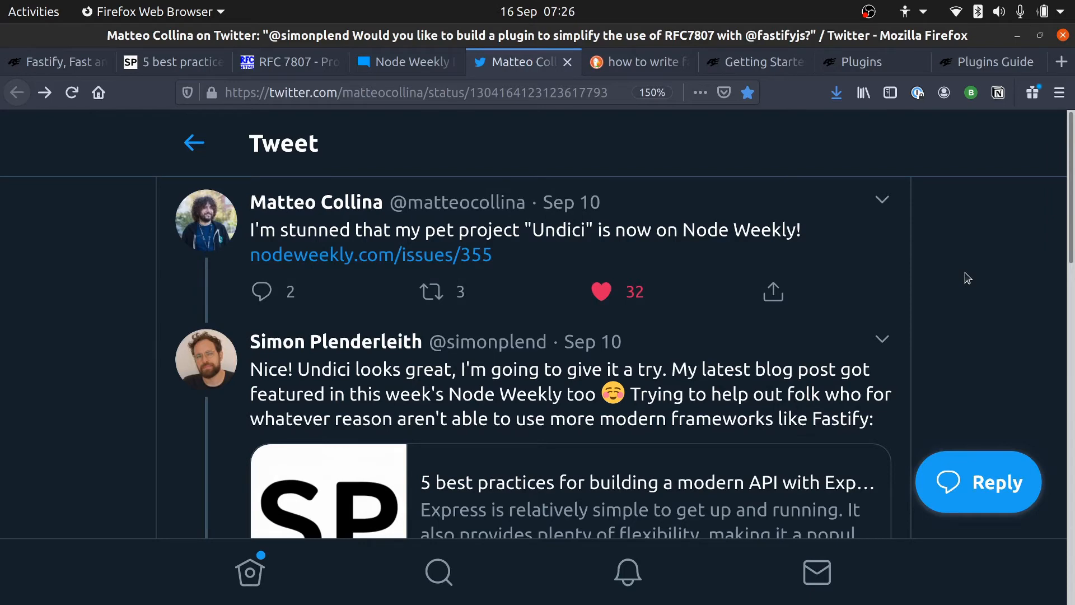
pyautogui.scroll(-3)
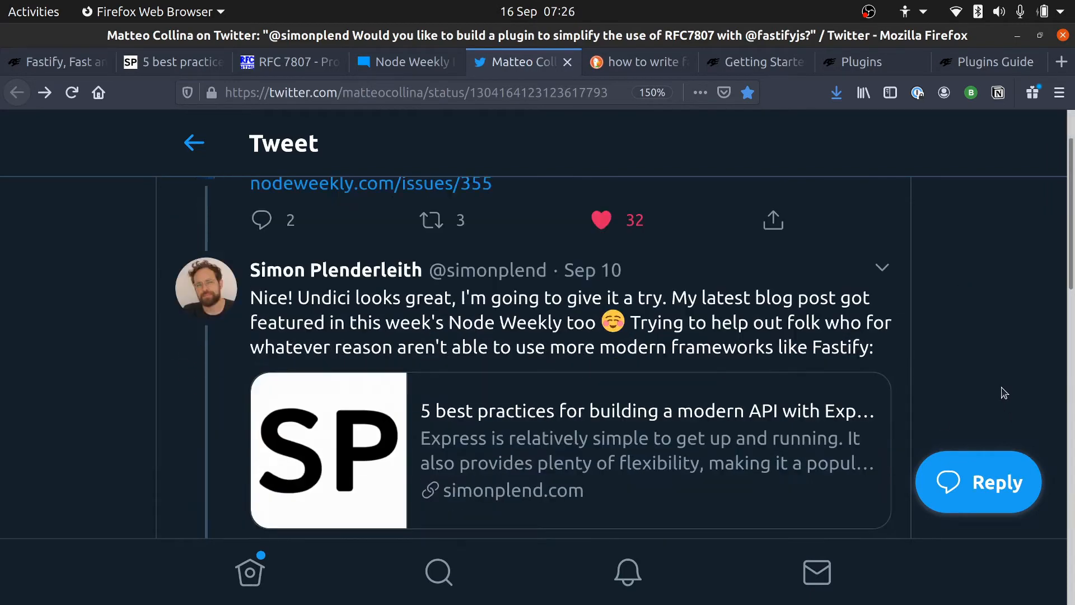
pyautogui.scroll(-3)
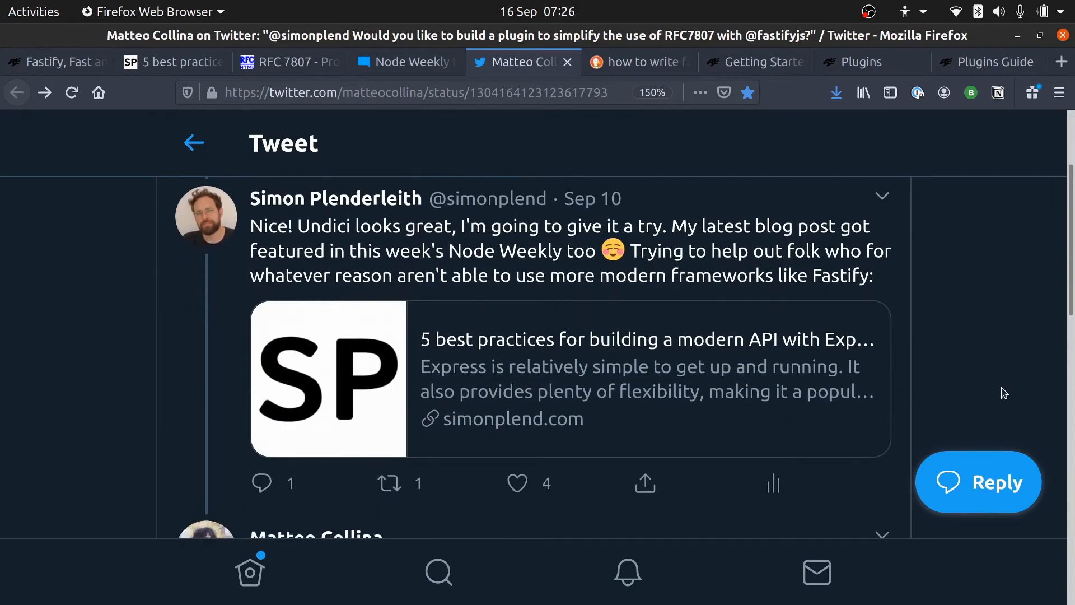
pyautogui.scroll(-3)
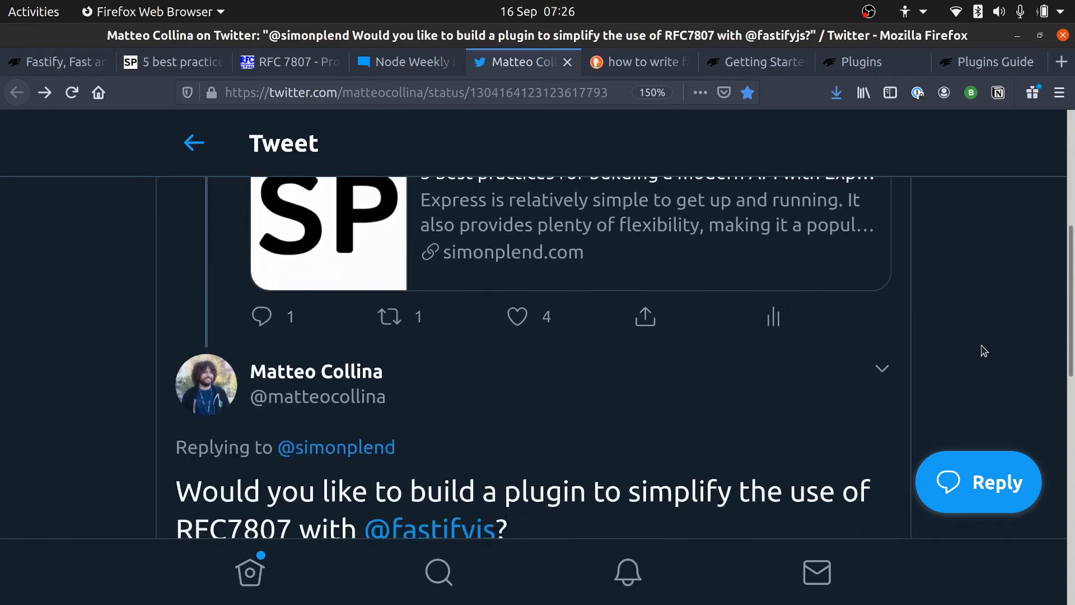
pyautogui.scroll(-3)
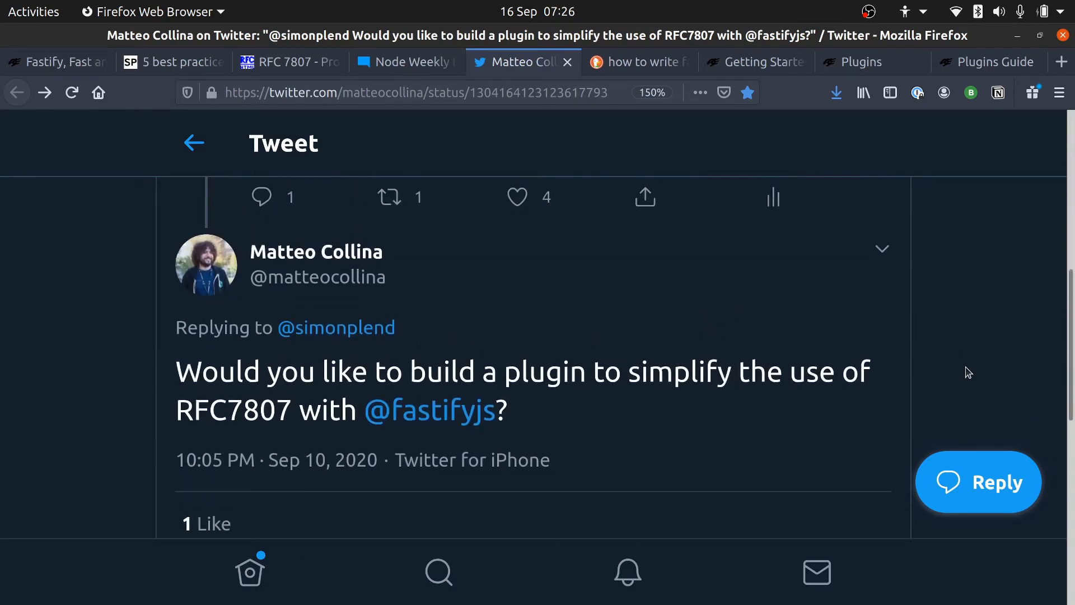
pyautogui.moveTo(937, 379)
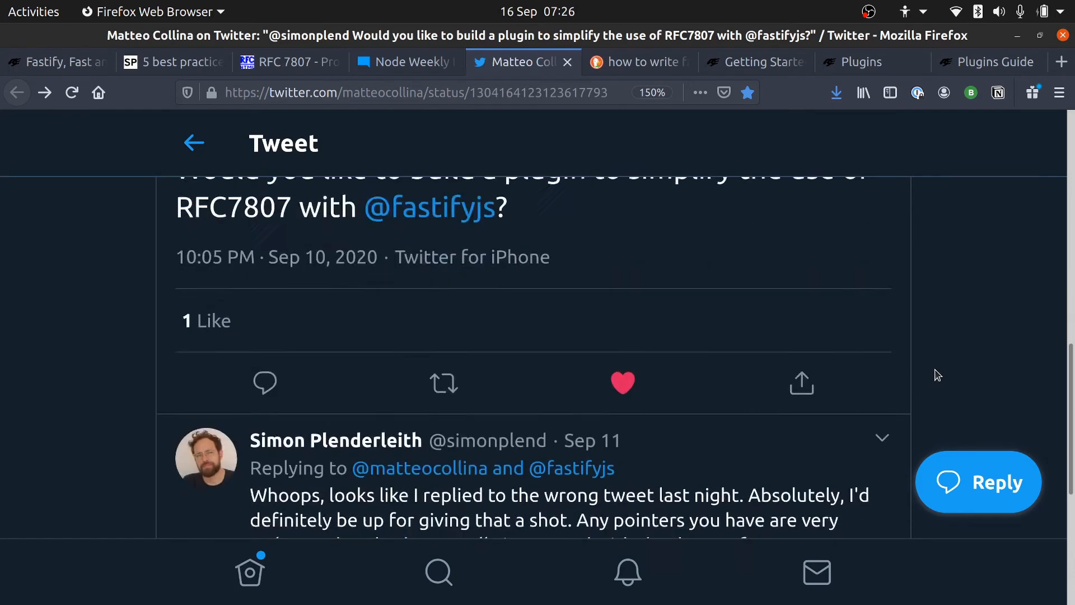
pyautogui.scroll(-3)
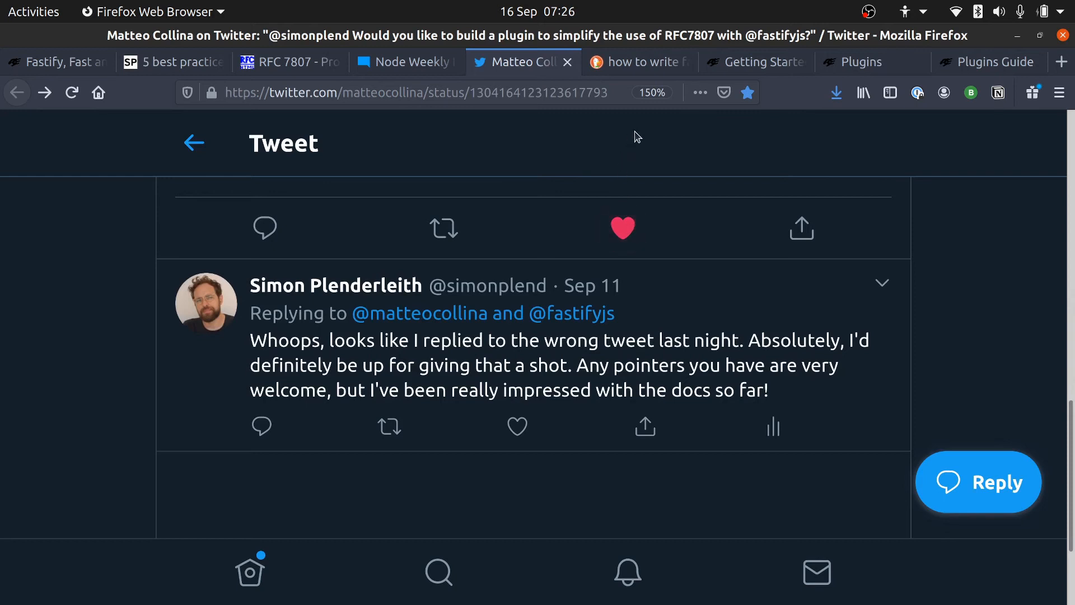
pyautogui.moveTo(637, 62)
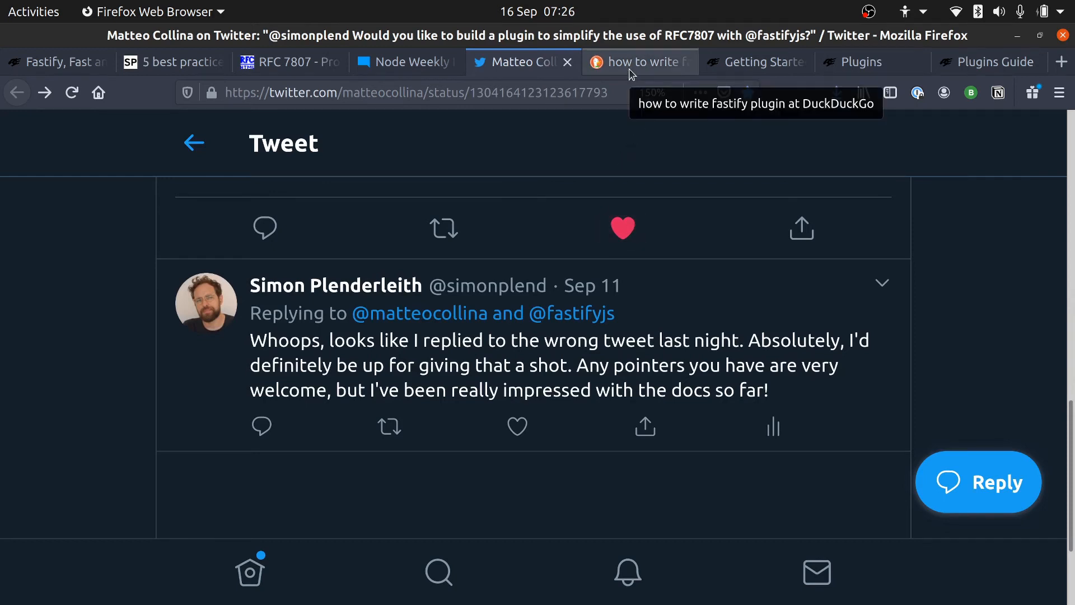
# Show the DuckDuckGo results for 'how to write fastify plugin', topped by the Fastify Plugins Guide
pyautogui.click(637, 62)
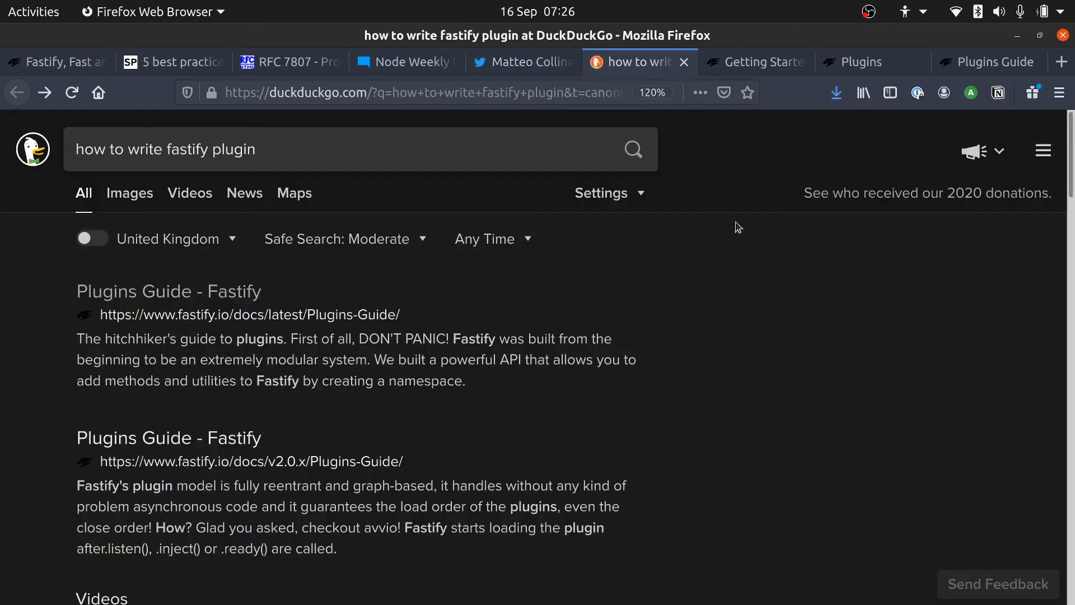
pyautogui.moveTo(765, 362)
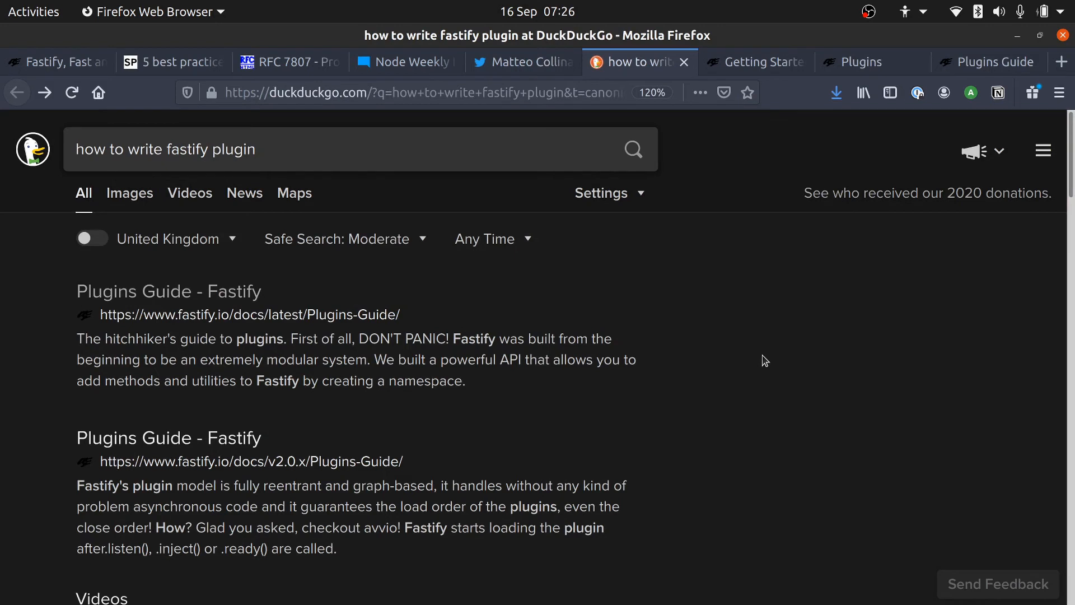
pyautogui.moveTo(995, 62)
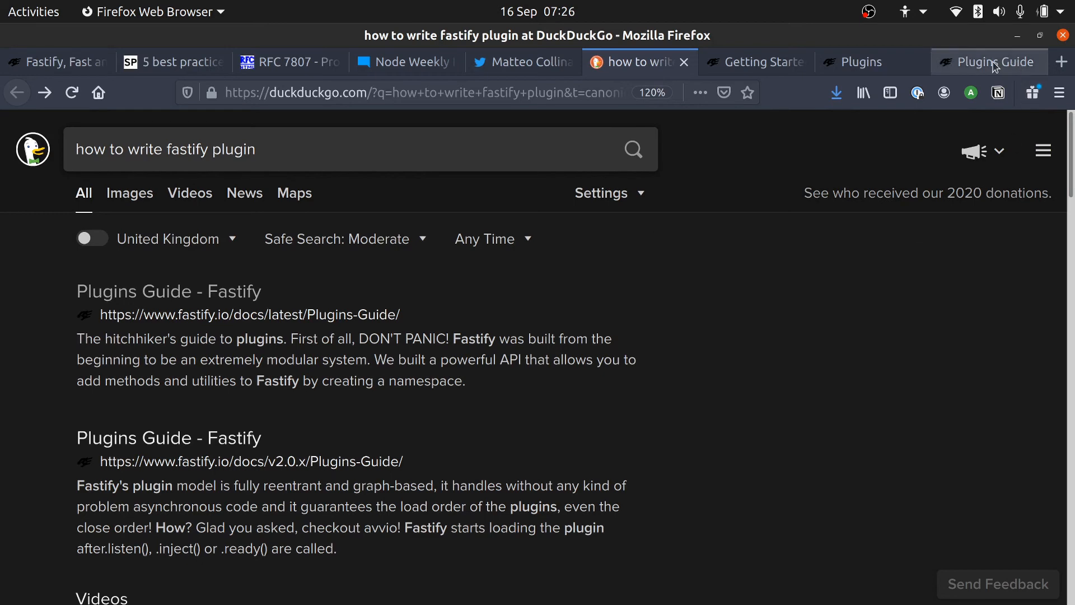
# Show the Fastify Plugins Guide from its 'The hitchhiker's guide to plugins' introduction
pyautogui.click(981, 61)
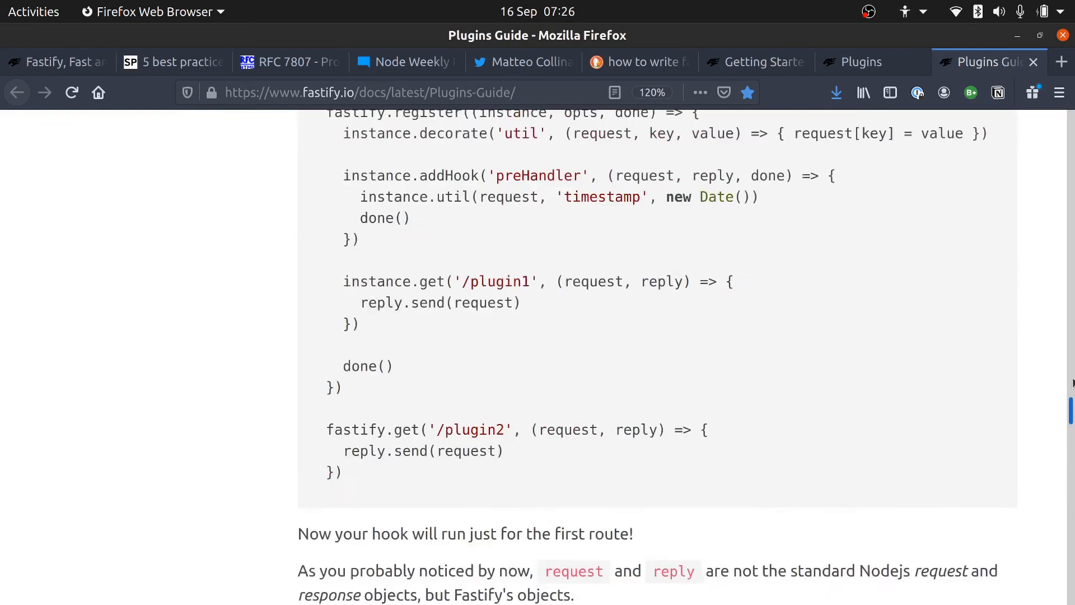
pyautogui.scroll(3)
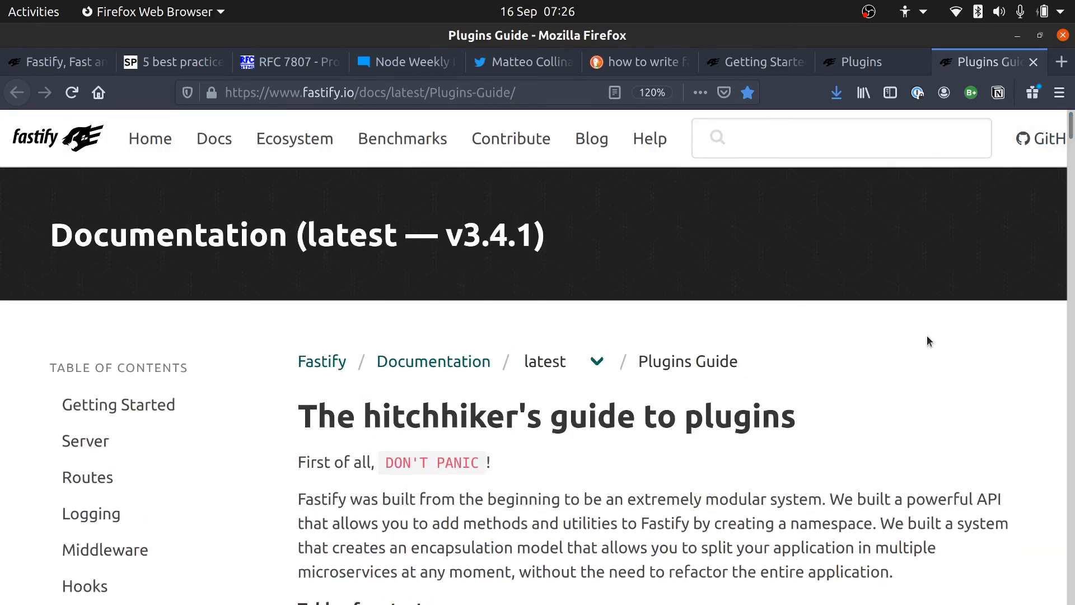
pyautogui.moveTo(917, 371)
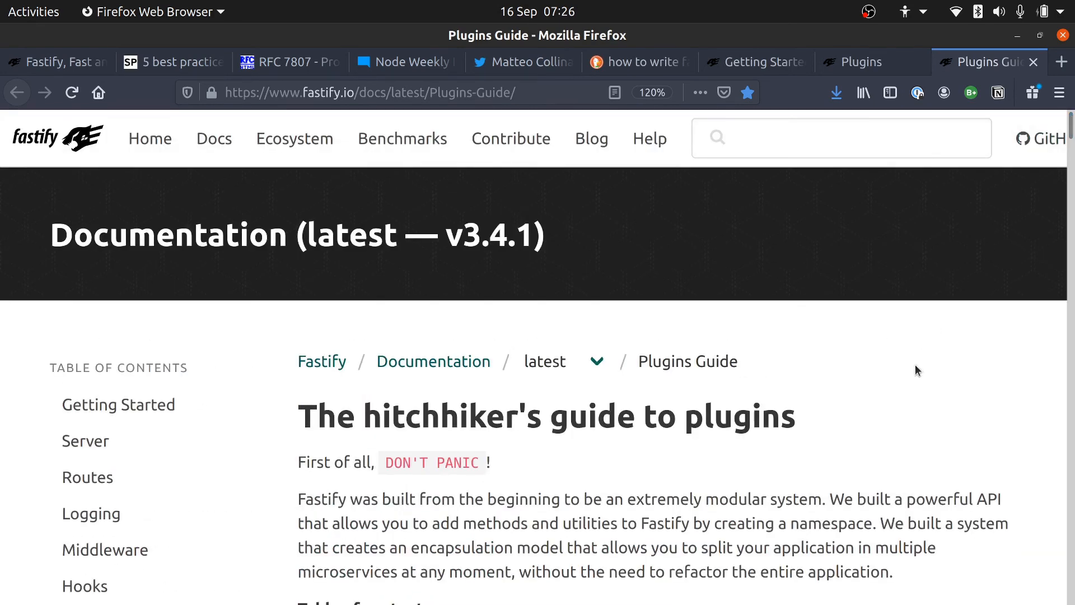